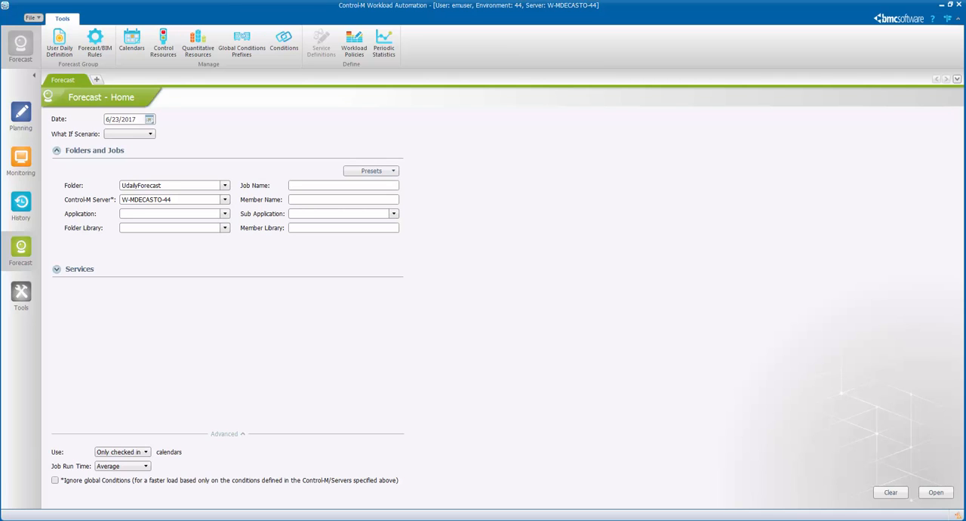
- Open the 6/23/2017 forecast of folder UdailyForecast on server W-MDECASTO-44
left_click(170, 199)
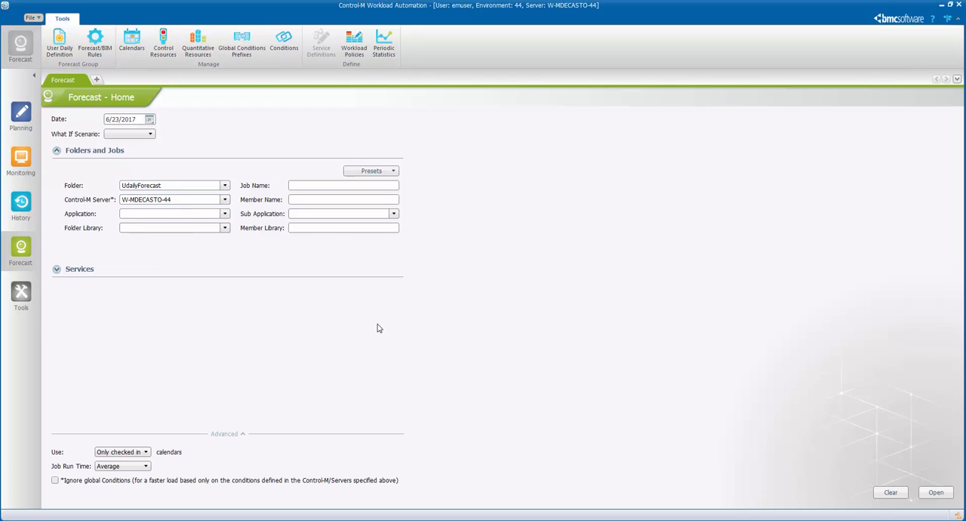
mouse_move(933, 482)
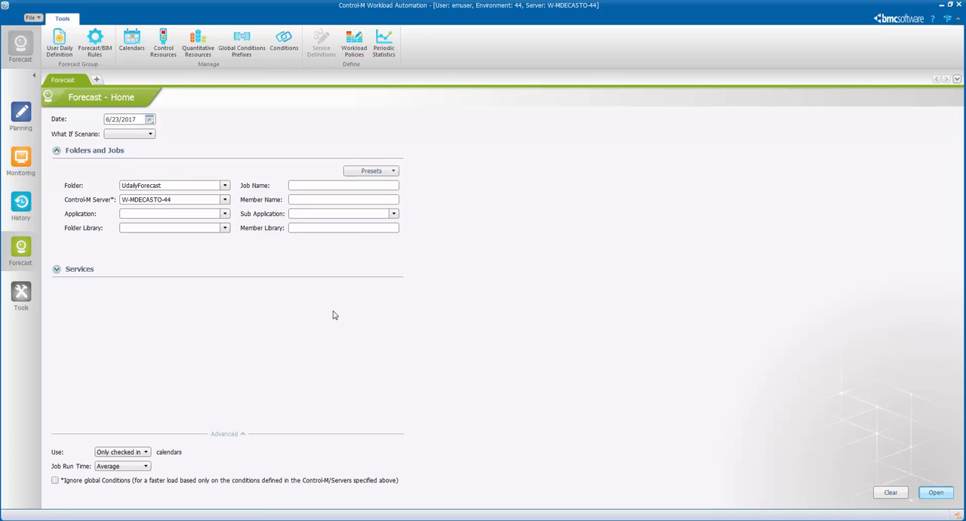
left_click(934, 491)
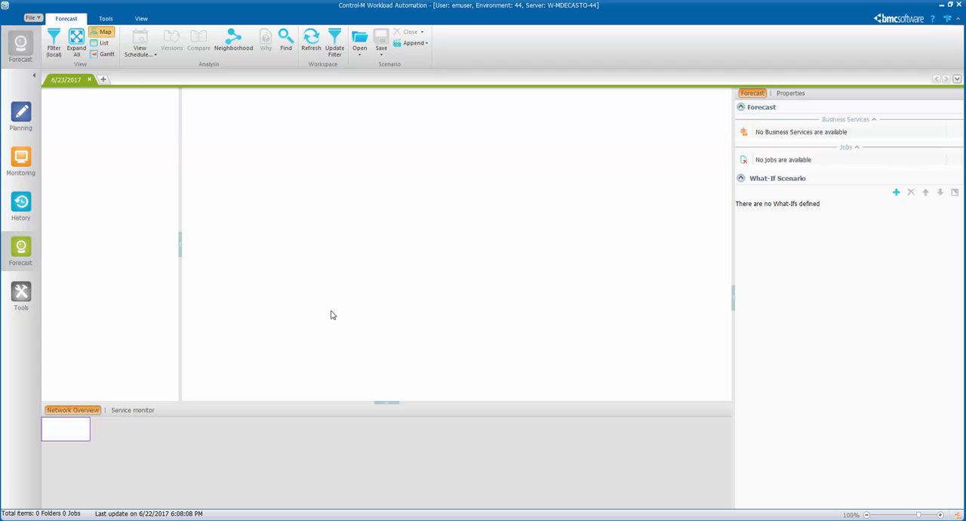
mouse_move(331, 310)
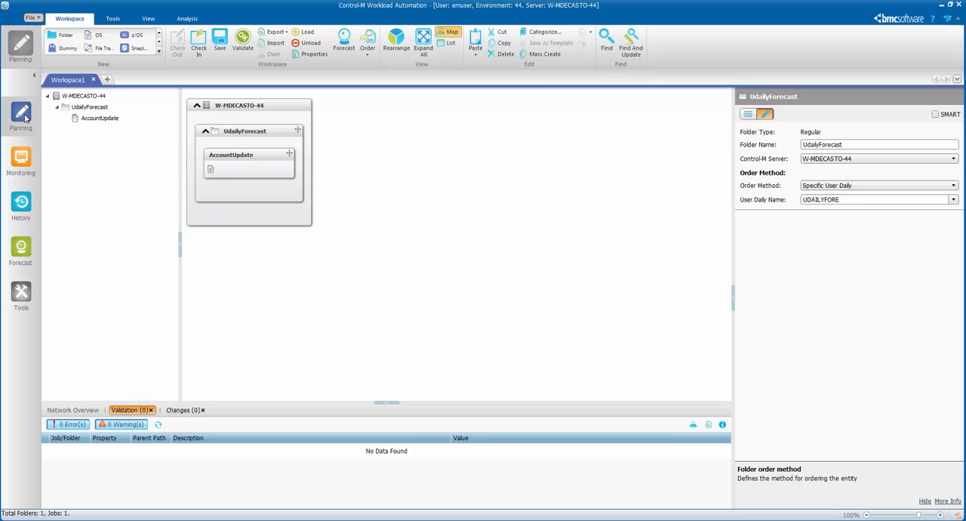
mouse_move(272, 136)
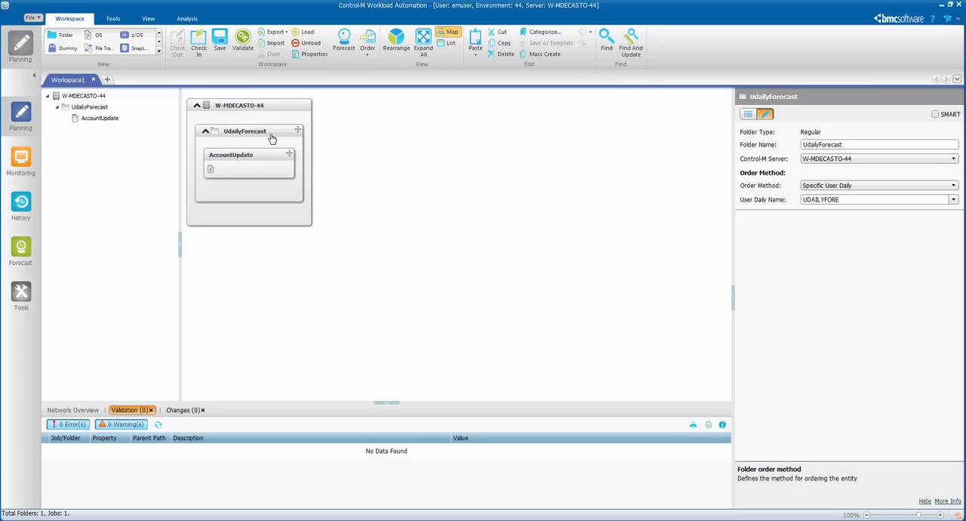
left_click(876, 199)
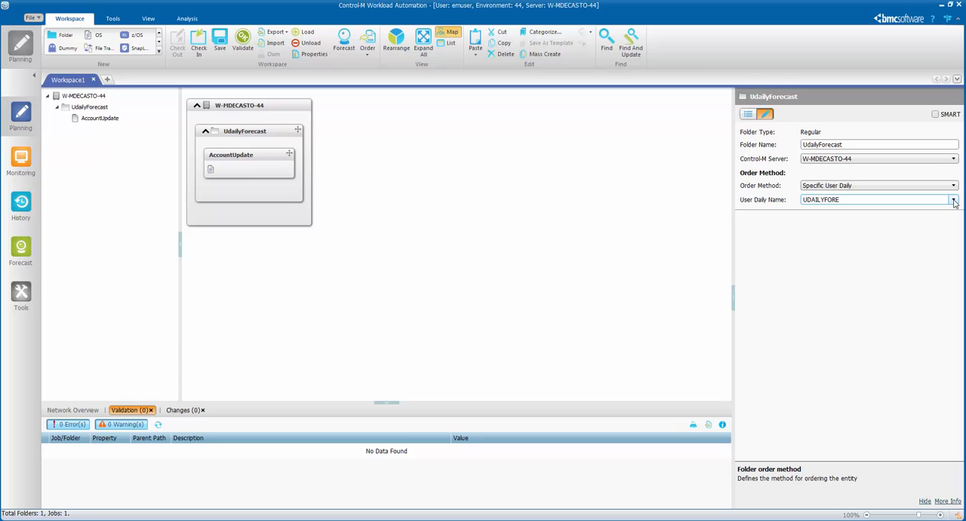
left_click(953, 199)
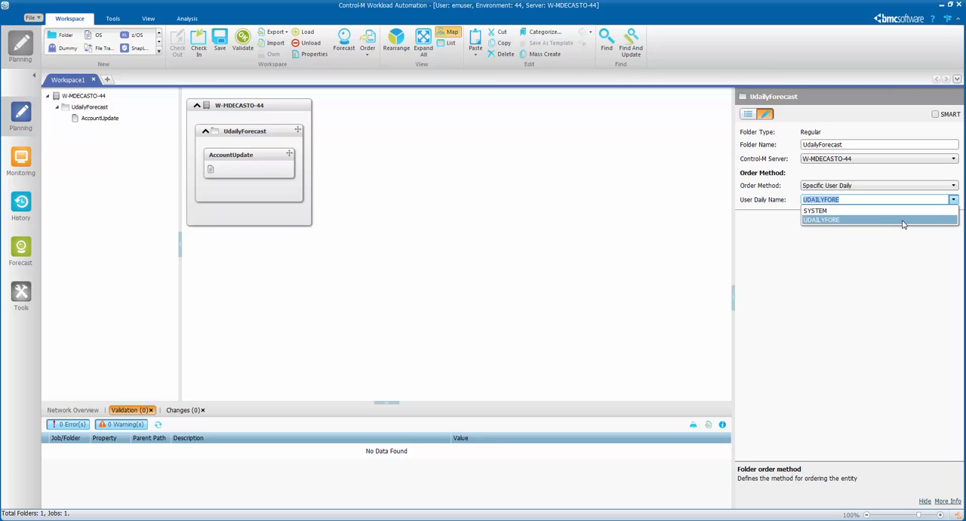
left_click(821, 219)
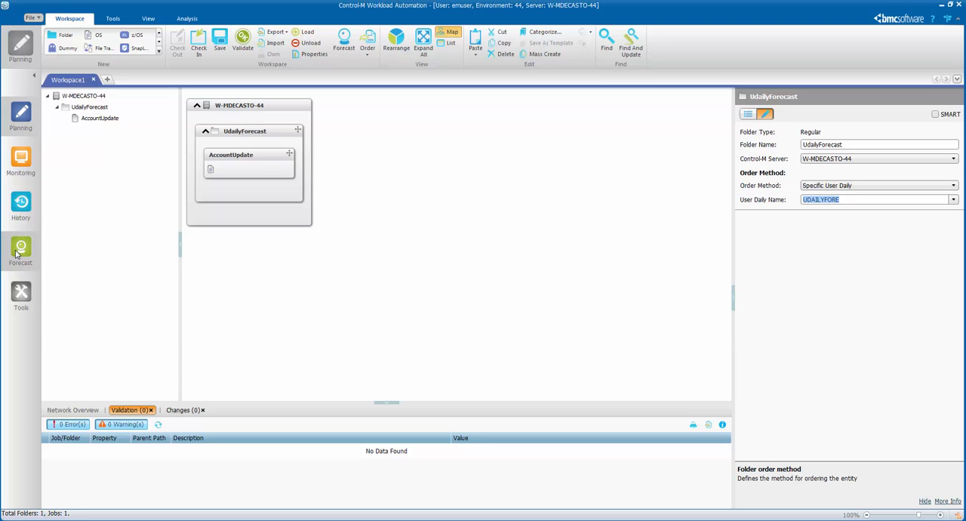
mouse_move(19, 253)
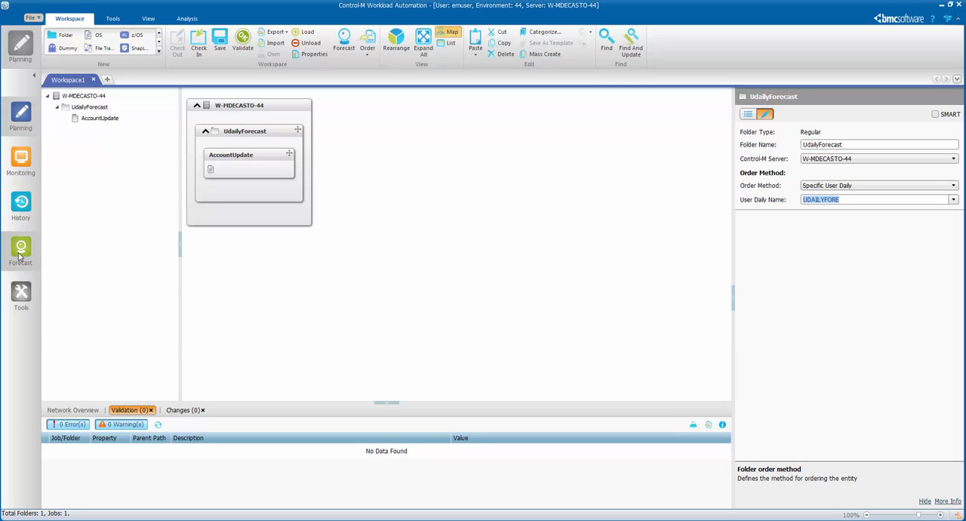
- Return to the Forecast workspace and open Manage User Daily Definition from Tools
left_click(21, 251)
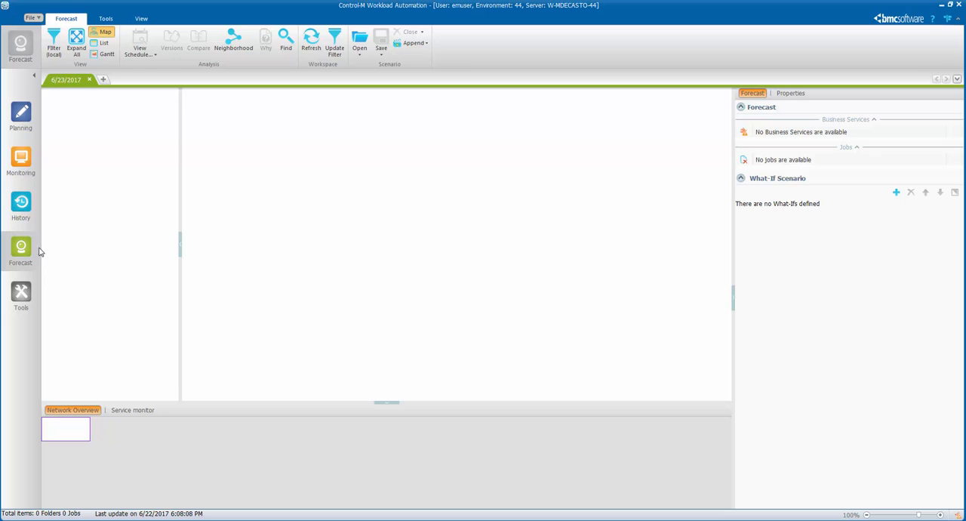
left_click(105, 18)
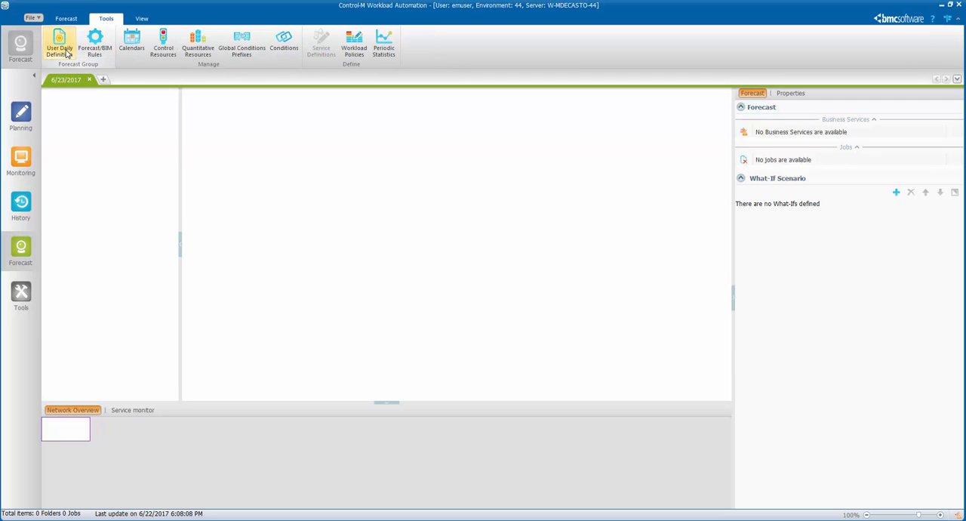
left_click(59, 43)
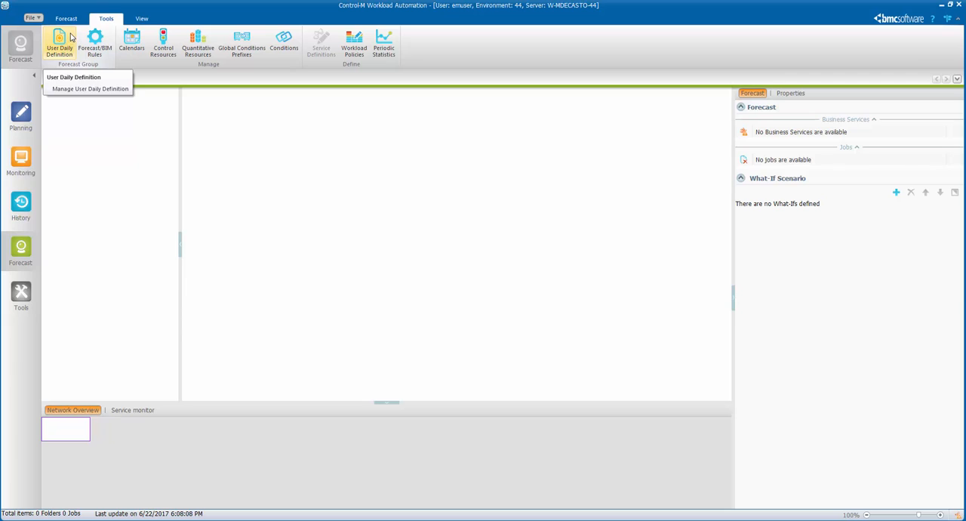
left_click(74, 77)
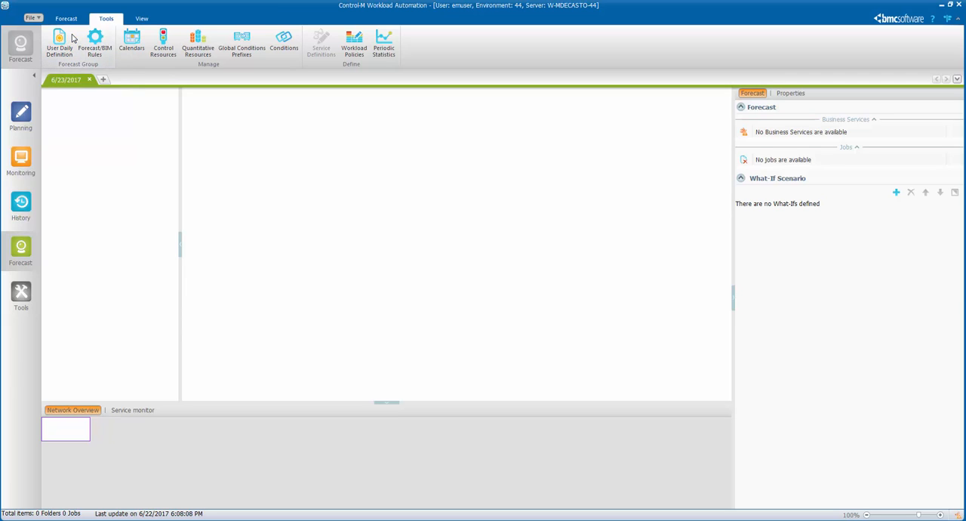
- Start a new user daily definition under server W-MDECASTO-44
left_click(59, 44)
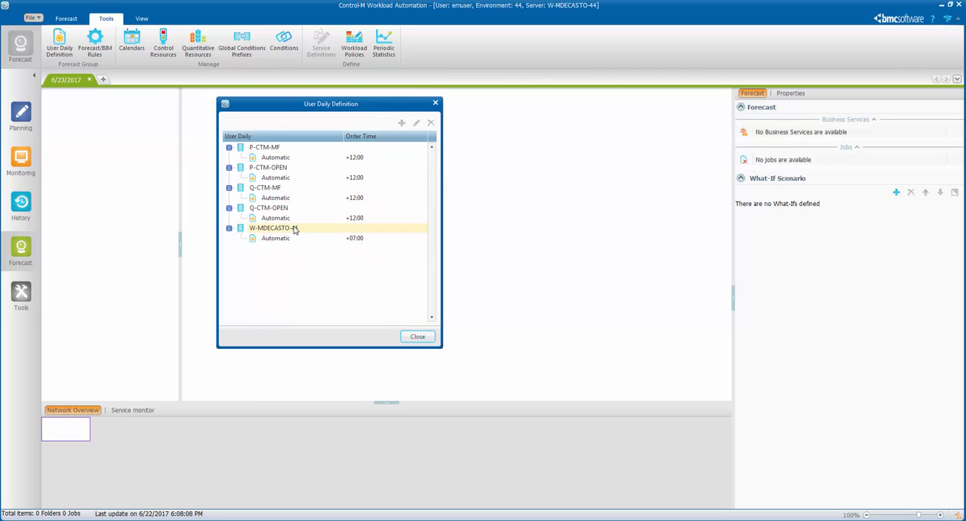
mouse_move(302, 231)
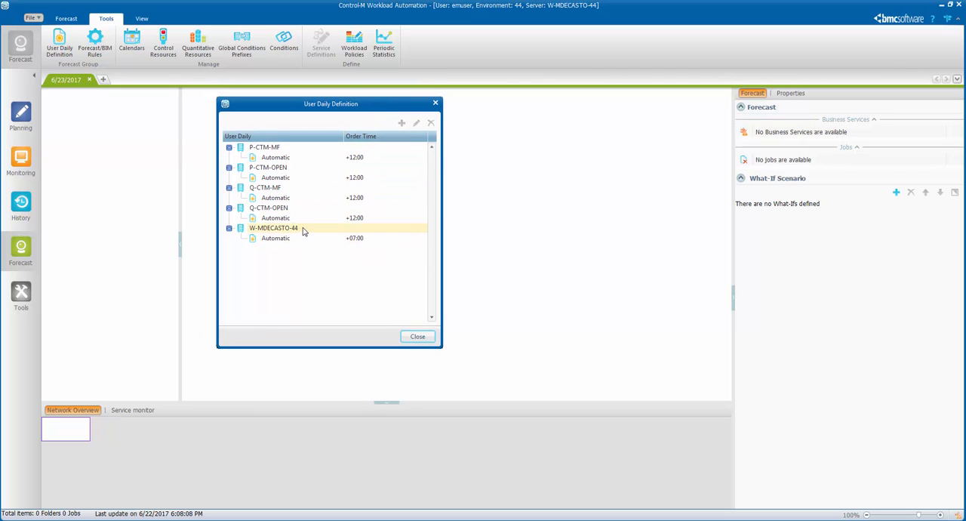
left_click(273, 228)
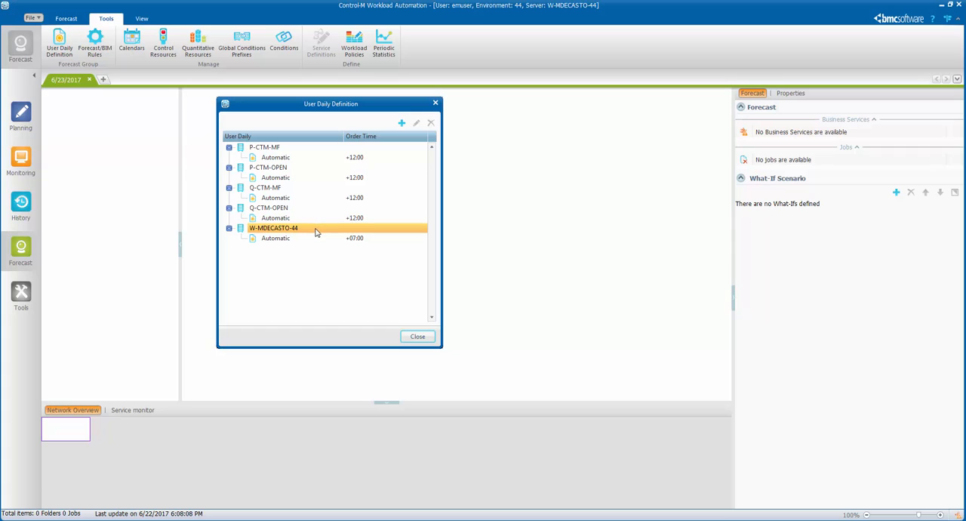
mouse_move(401, 122)
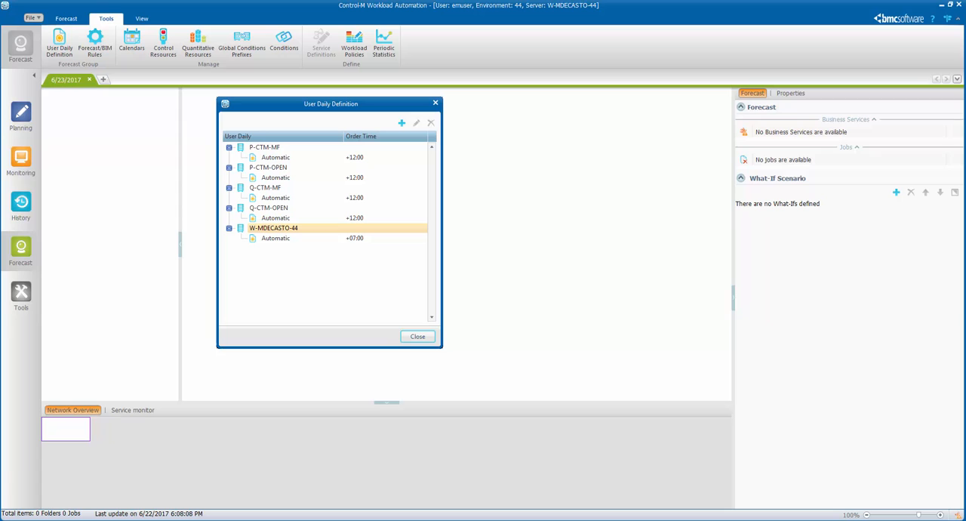
left_click(401, 123)
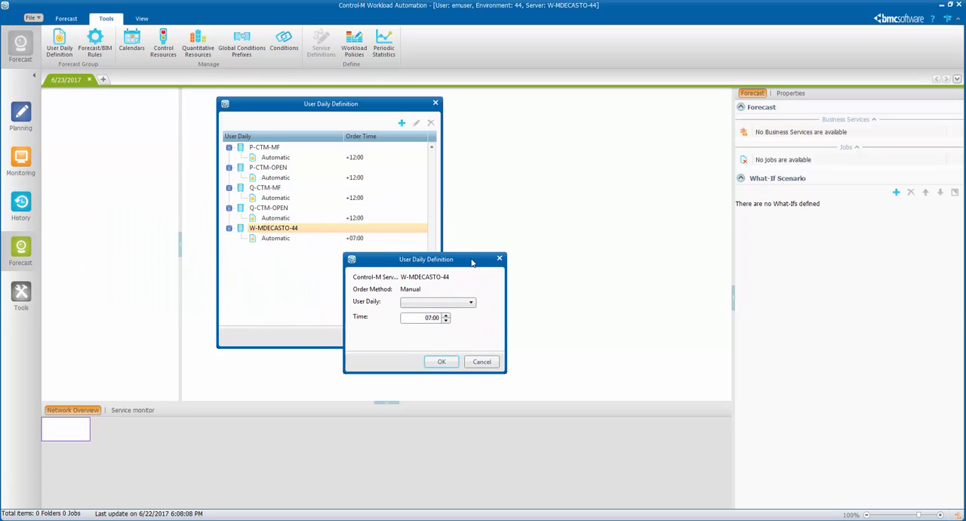
- Choose UDAILYFORE as the user daily, confirm it, and close the definitions
left_click(470, 303)
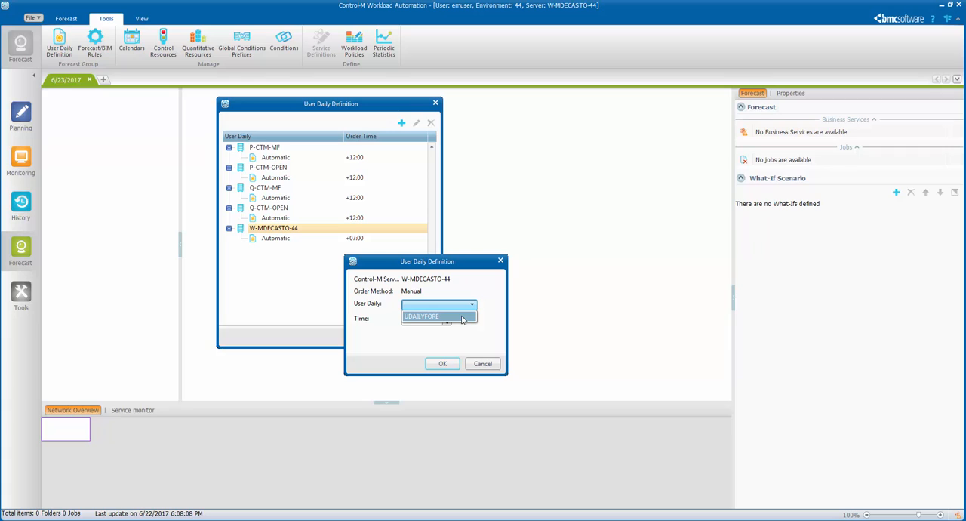
left_click(437, 316)
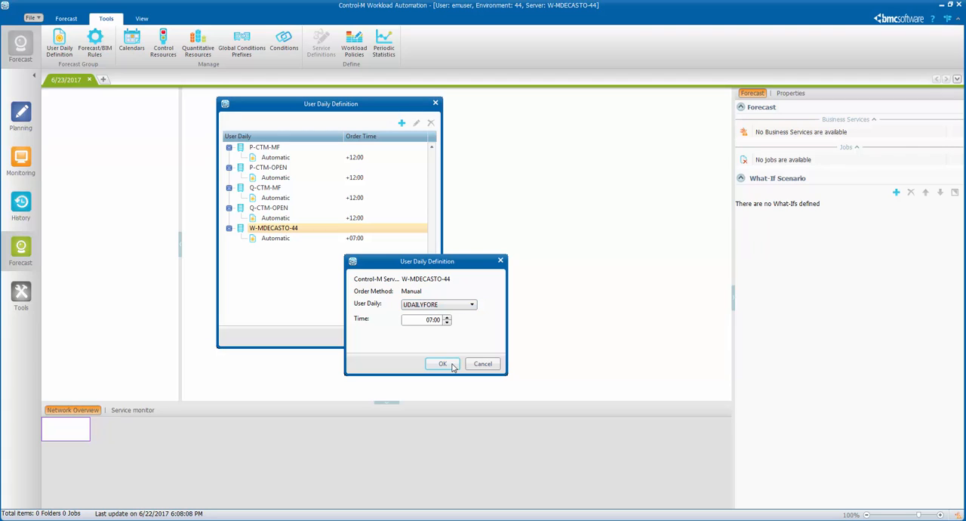
left_click(443, 363)
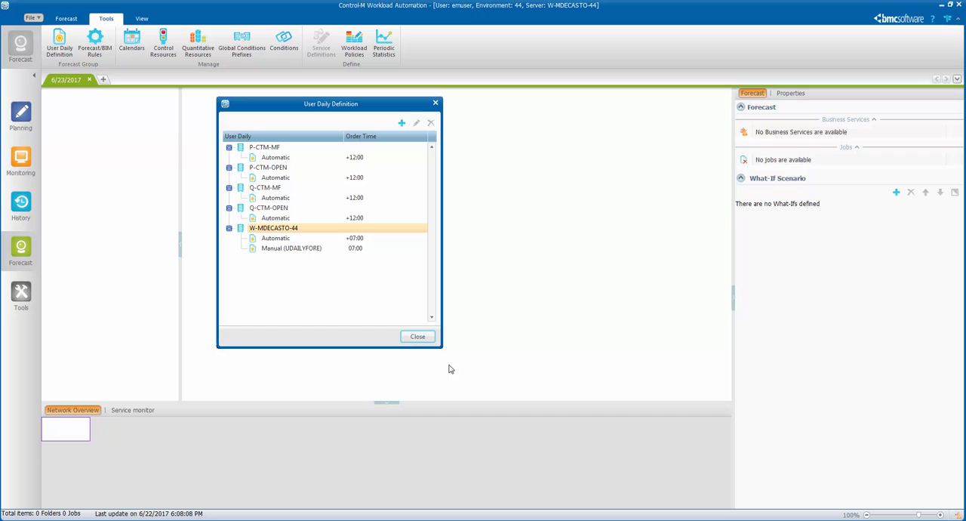
left_click(417, 335)
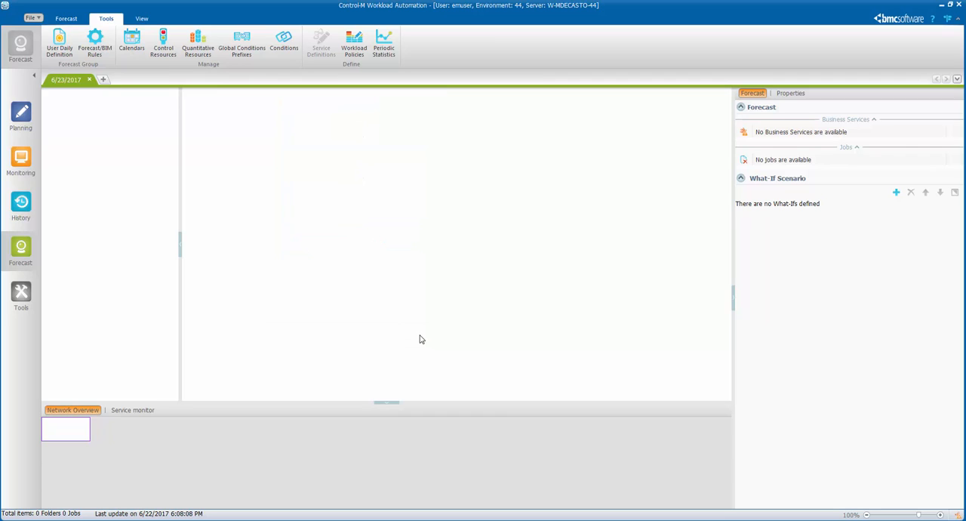
mouse_move(108, 161)
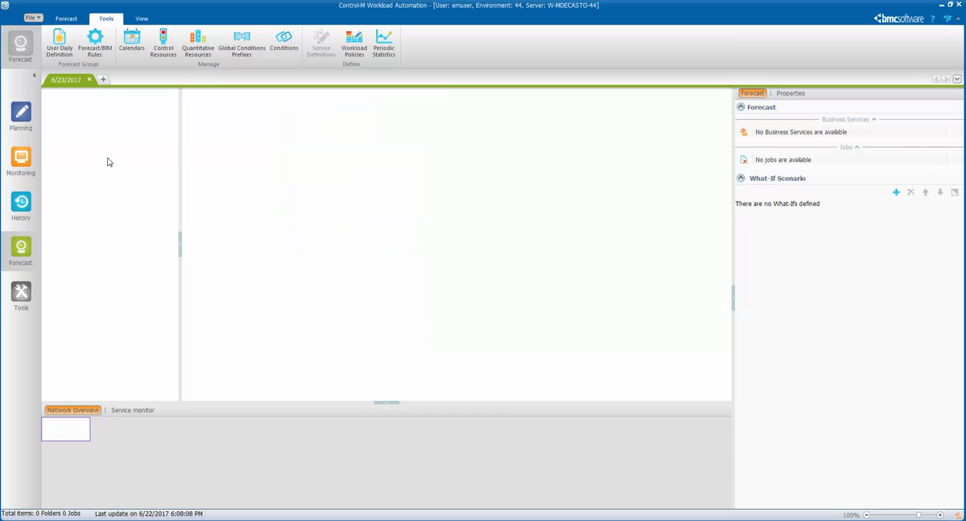
- Refresh the 6/23/2017 forecast from the Forecast ribbon tab
left_click(66, 19)
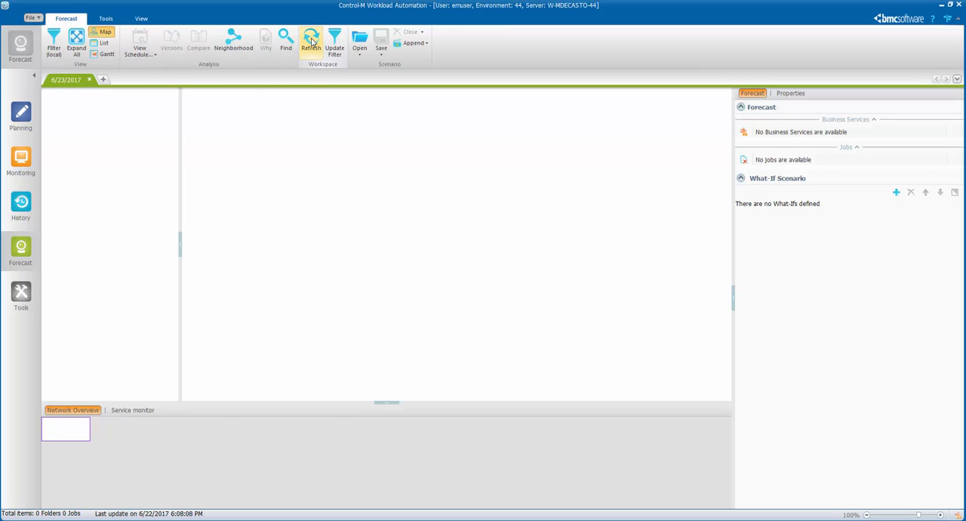
left_click(311, 42)
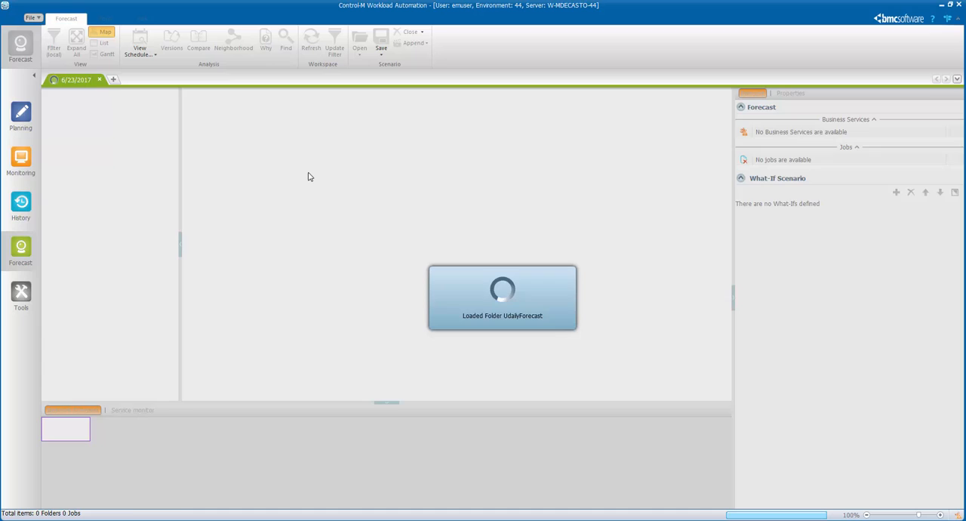